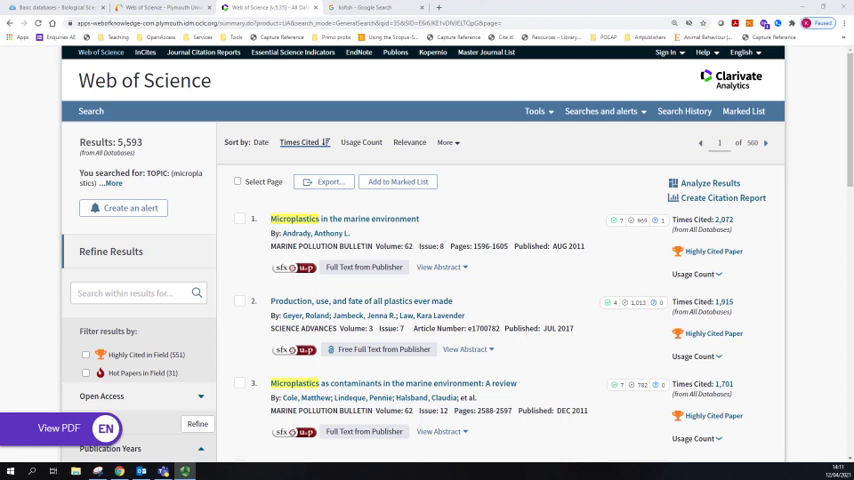
- Tick the Highly Cited in Field checkbox in the Refine Results panel for the 5,593 results
scroll("down", 3)
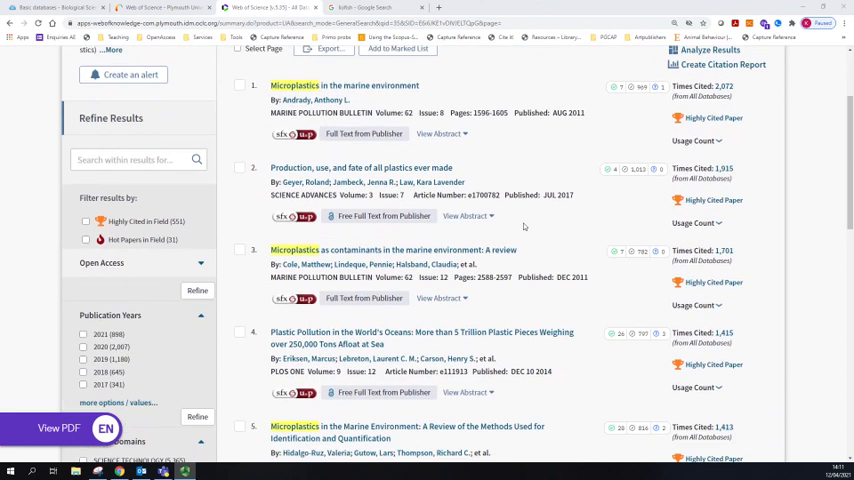
mouse_move(24, 220)
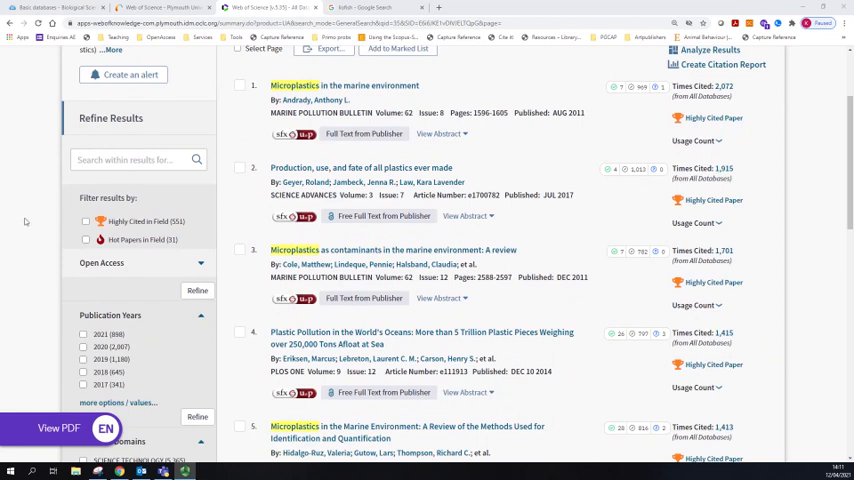
scroll("down", 3)
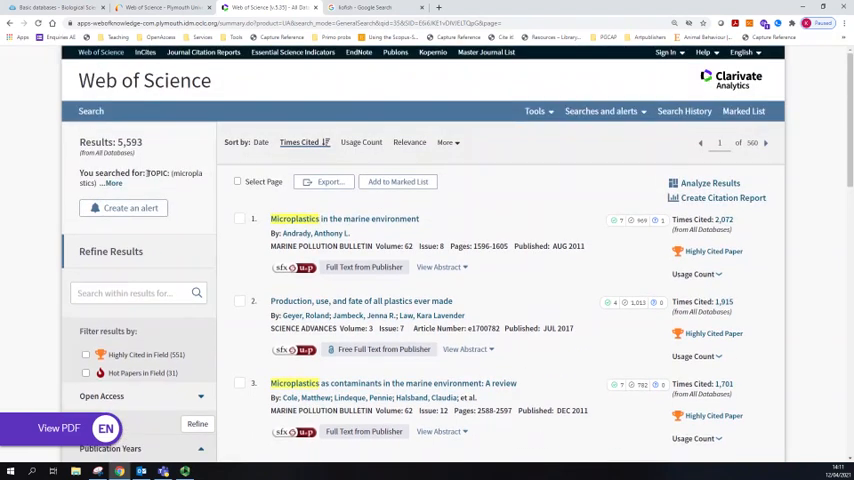
scroll("down", 3)
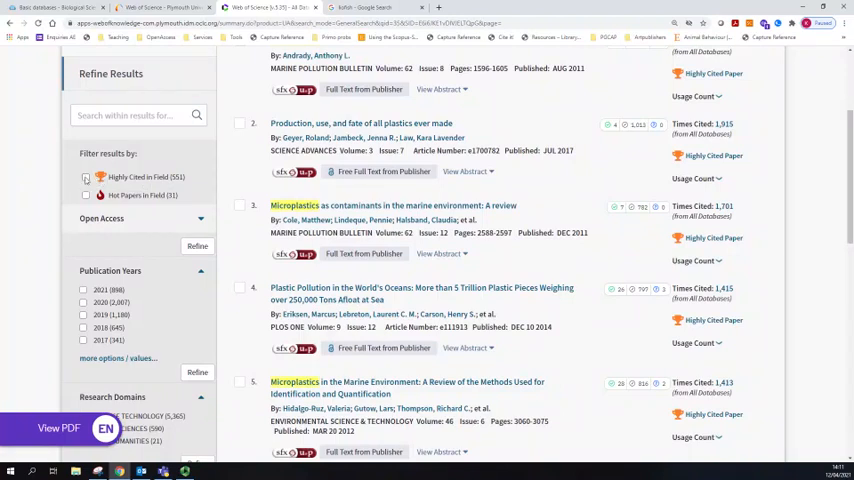
left_click(84, 176)
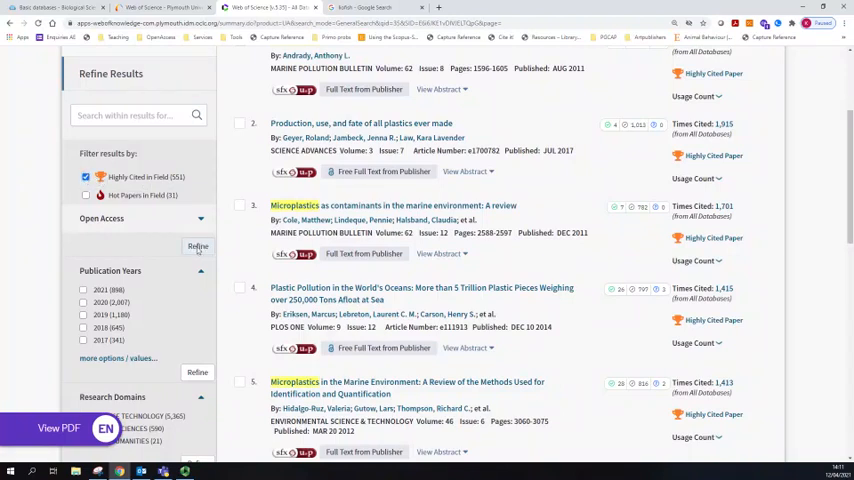
- Refine to the 551 Highly Cited in Field papers and read the Highly Cited Paper badge explanation
left_click(196, 246)
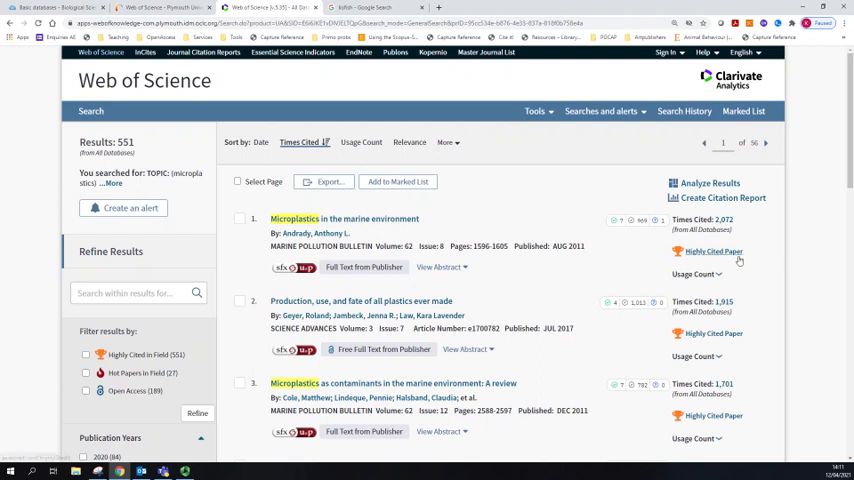
left_click(714, 252)
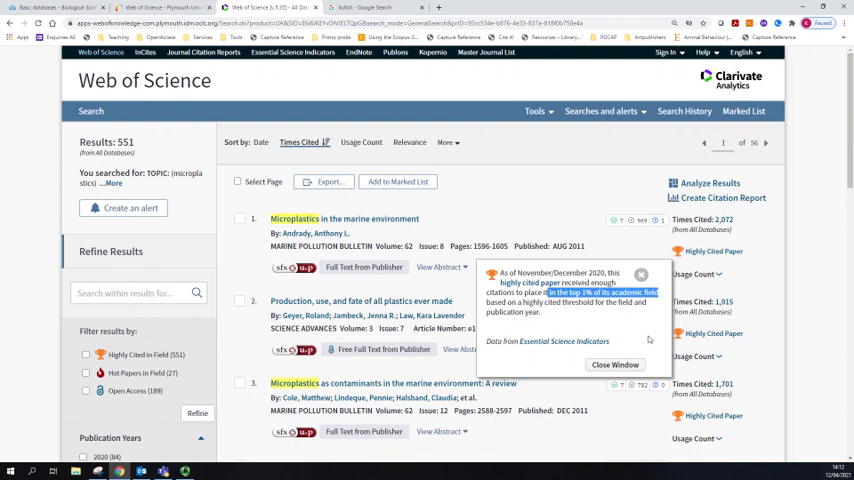
left_click(640, 274)
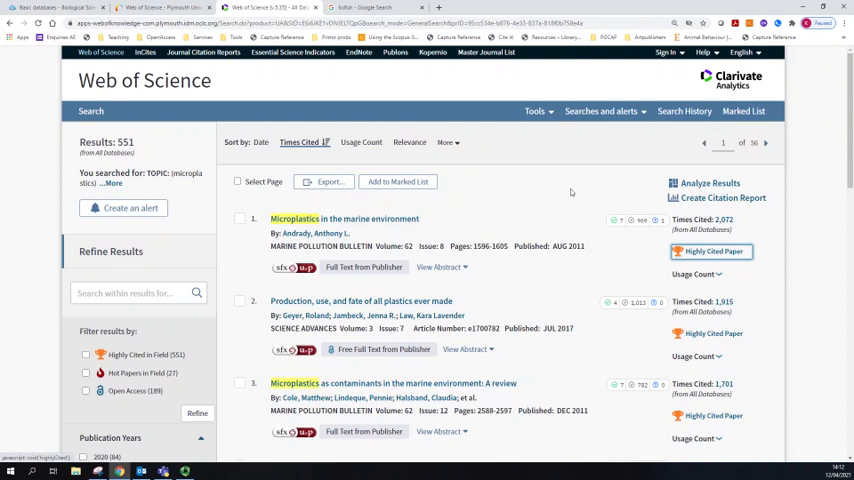
mouse_move(568, 192)
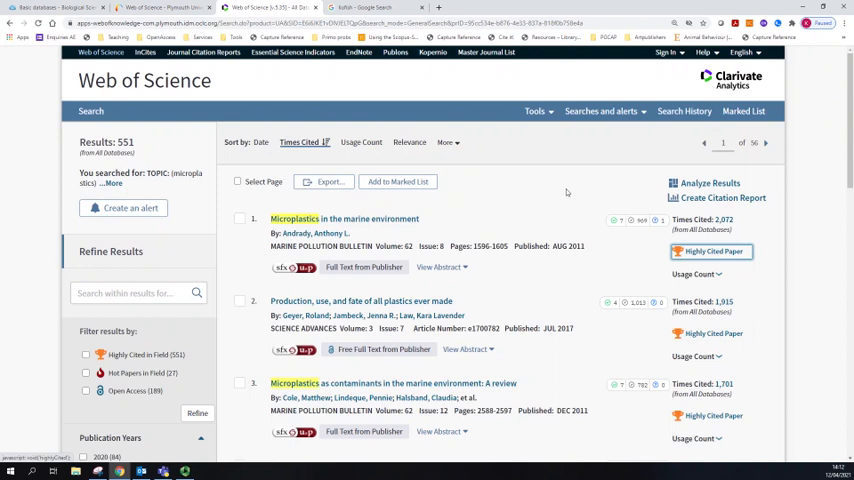
mouse_move(552, 190)
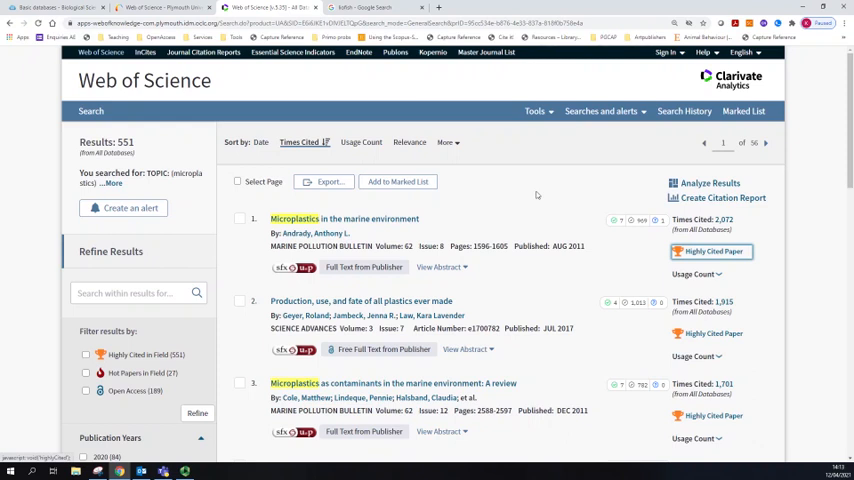
mouse_move(414, 202)
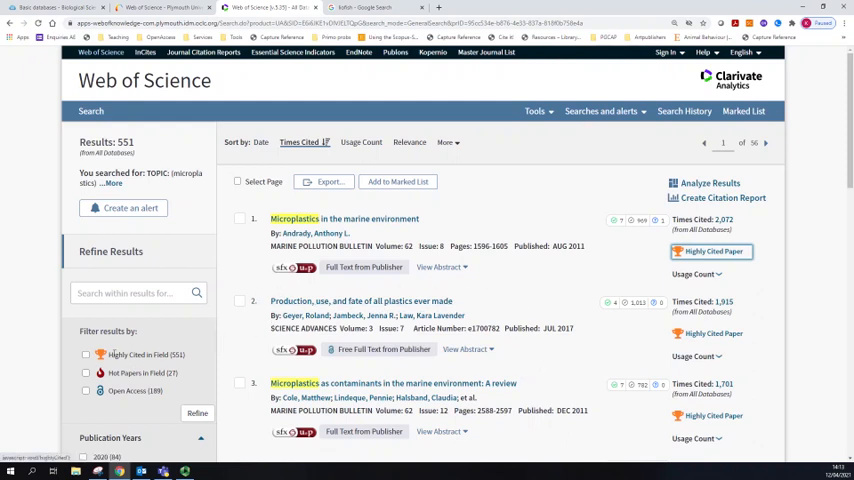
mouse_move(716, 252)
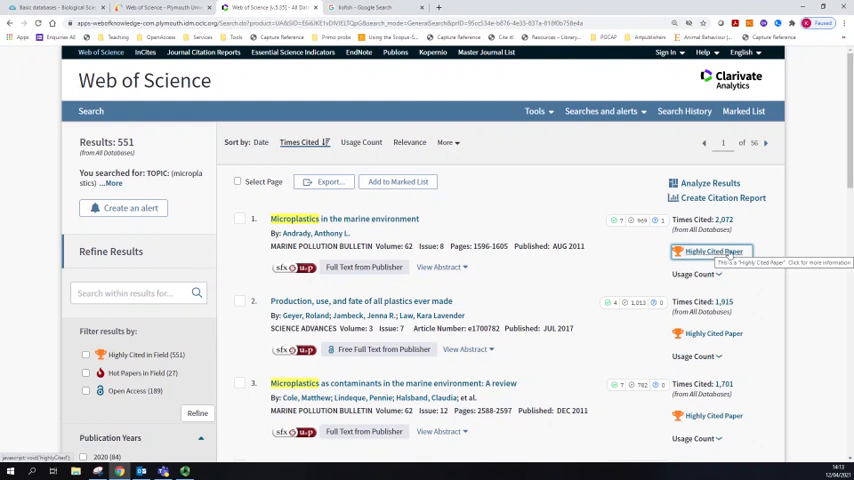
left_click(712, 252)
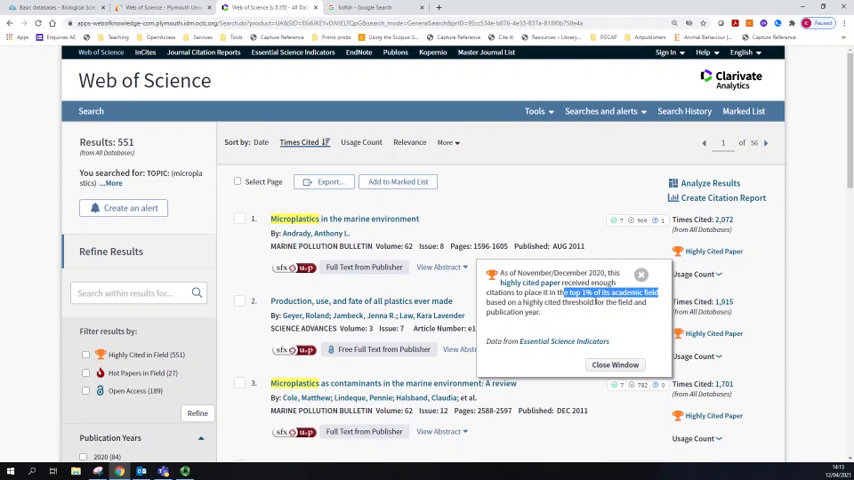
mouse_move(620, 322)
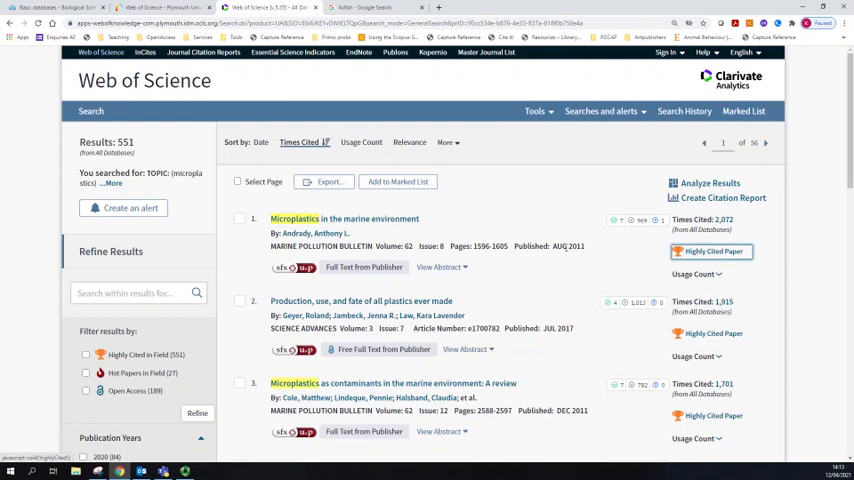
double_click(570, 246)
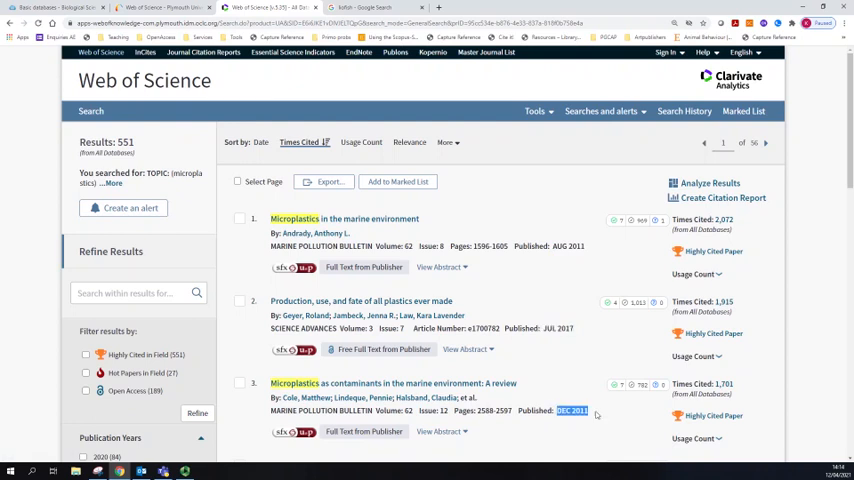
scroll("down", 3)
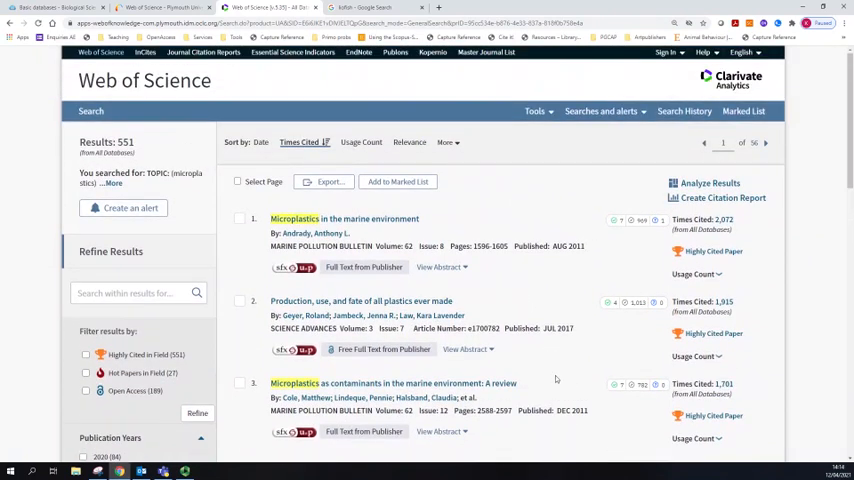
mouse_move(556, 384)
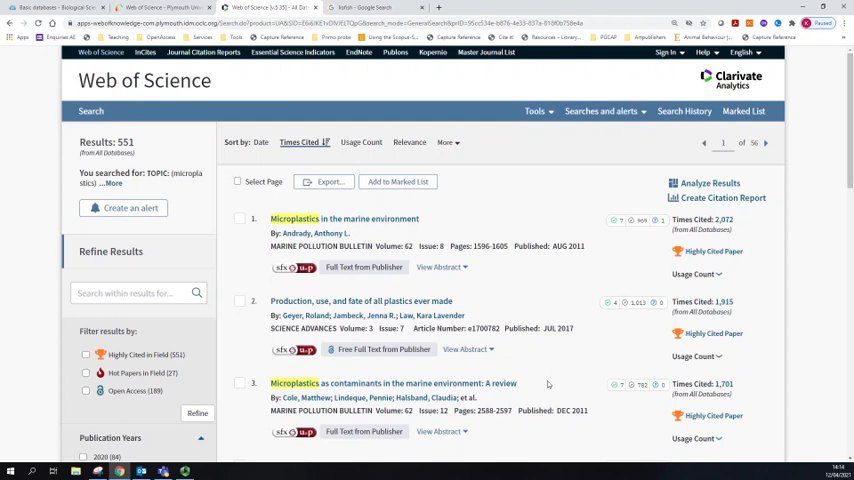
mouse_move(552, 374)
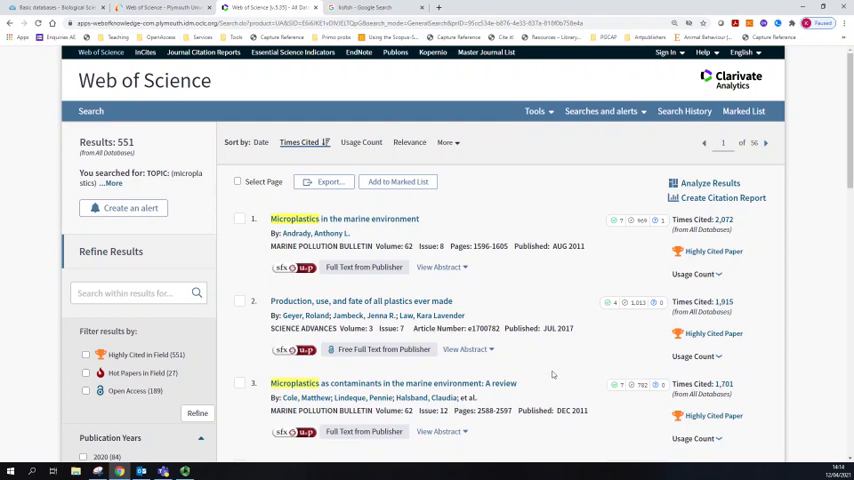
mouse_move(556, 368)
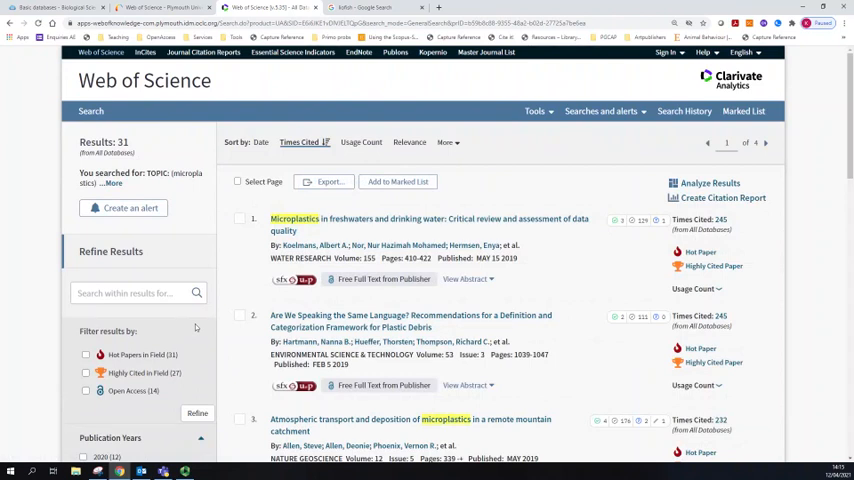
mouse_move(192, 322)
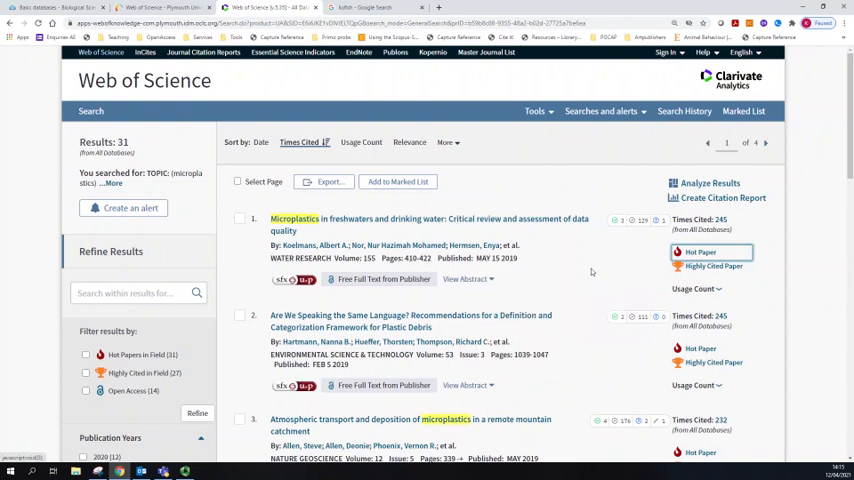
mouse_move(590, 272)
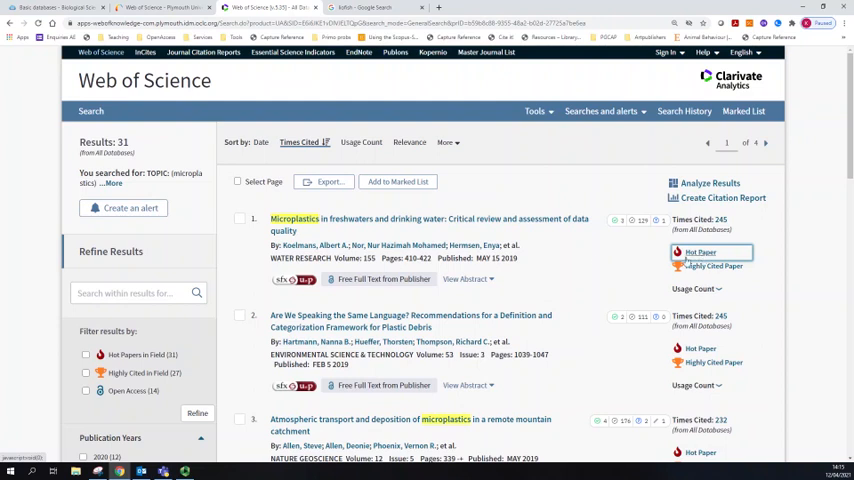
mouse_move(536, 268)
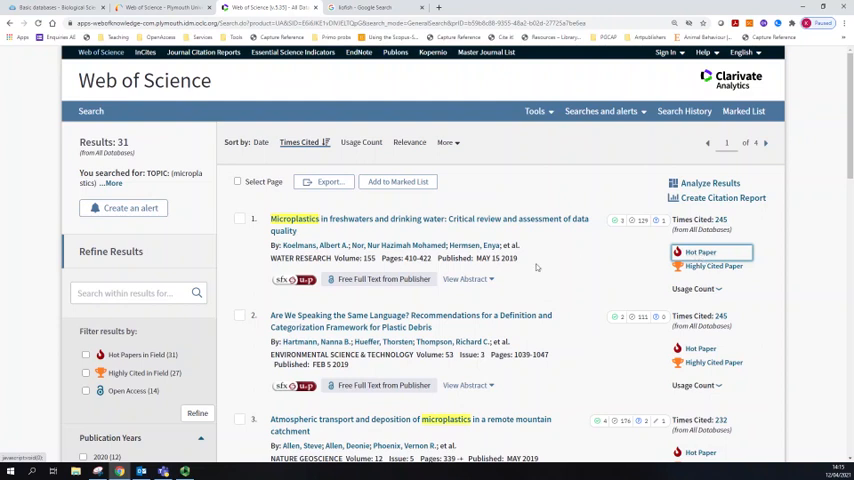